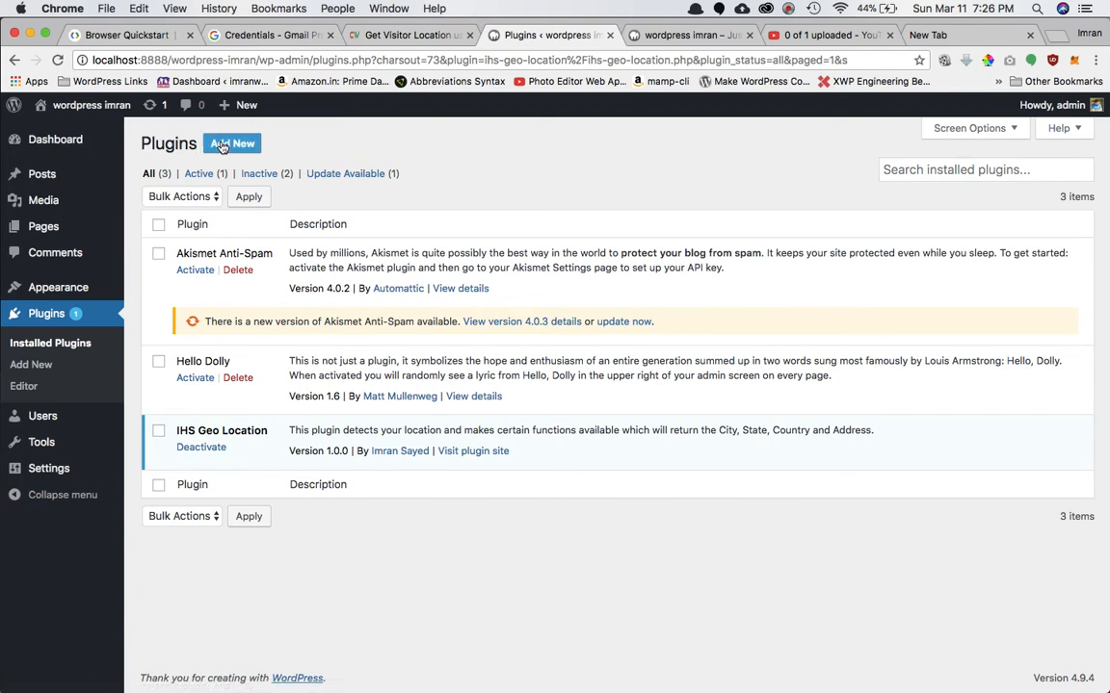
{"action": "mouse_move", "coordinate": [249, 436]}
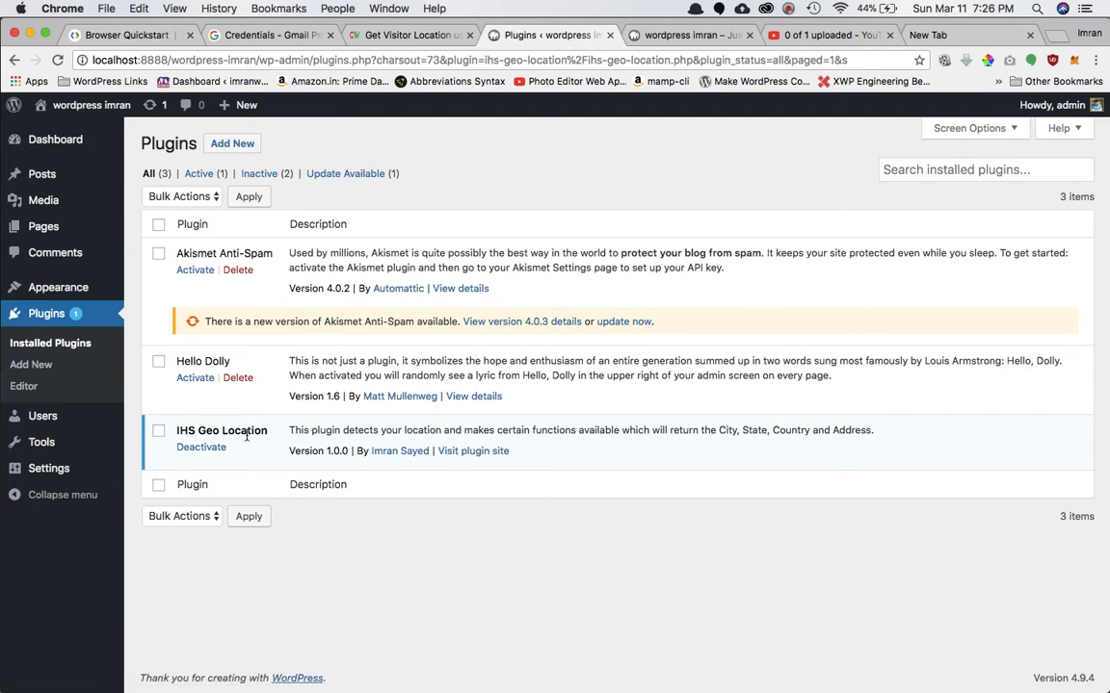
{"action": "mouse_move", "coordinate": [200, 450]}
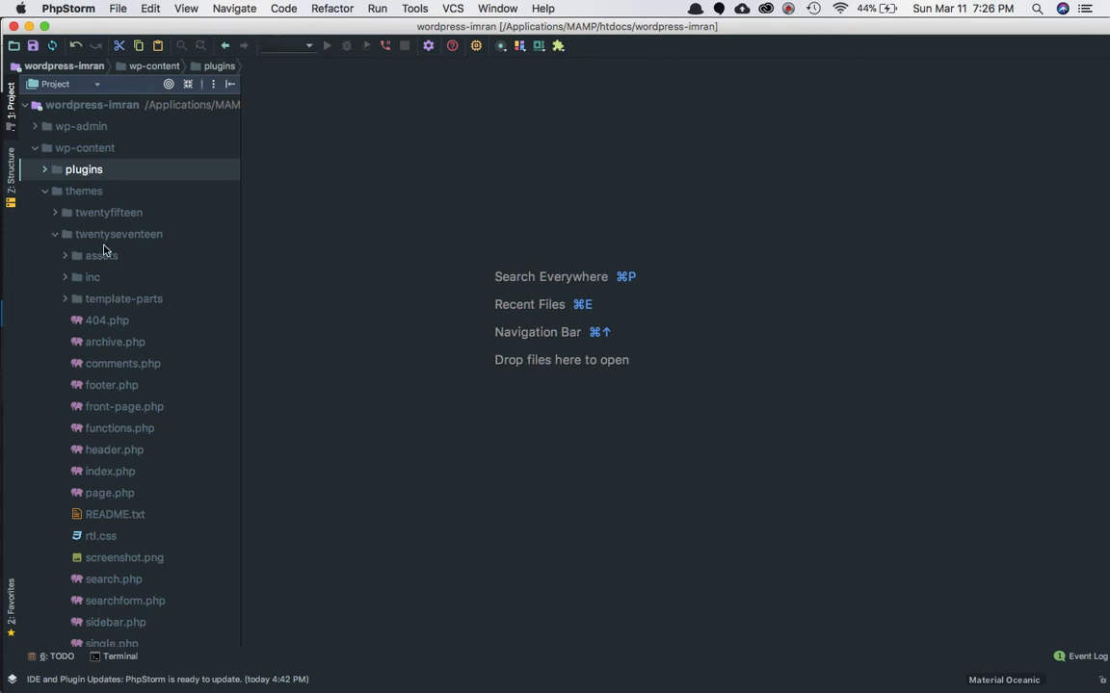
{"action": "mouse_move", "coordinate": [126, 473]}
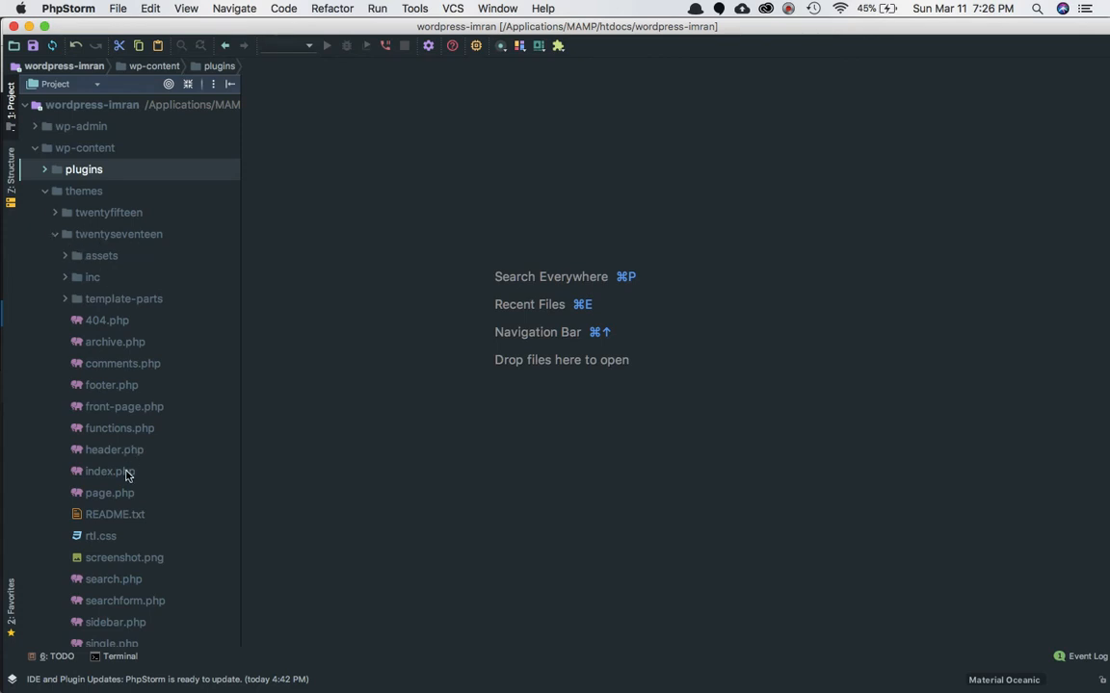
- Open the twentyseventeen theme's index.php showing the ihs-locality, city, state, country and address divs
{"action": "double_click", "coordinate": [106, 470]}
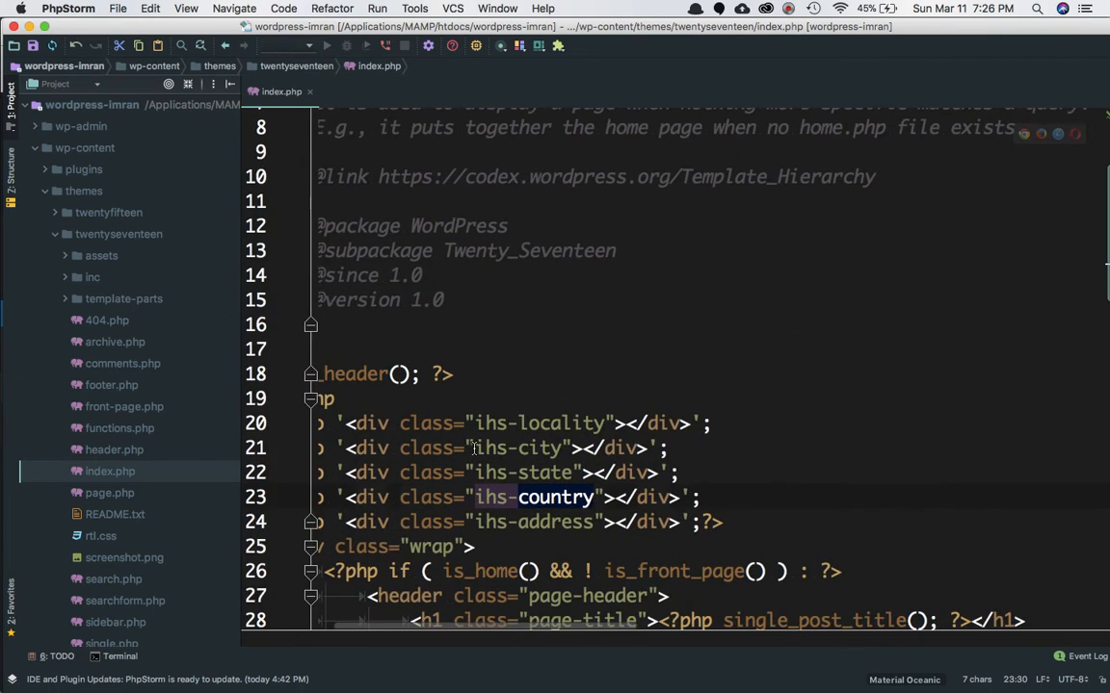
{"action": "mouse_move", "coordinate": [572, 424]}
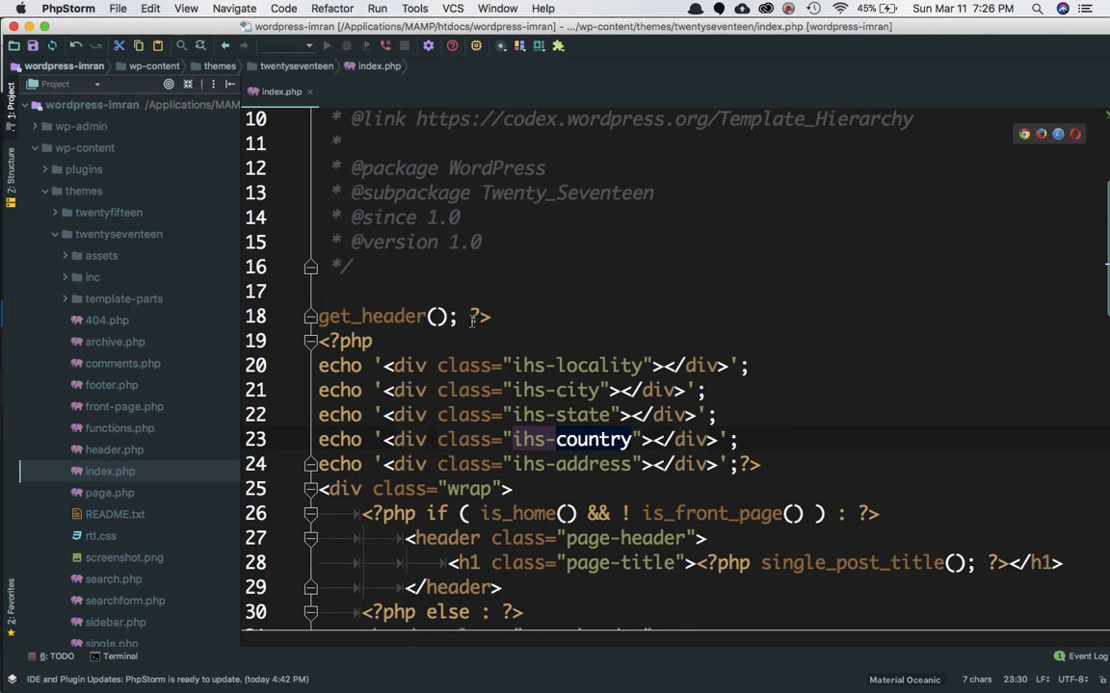
{"action": "mouse_move", "coordinate": [613, 447]}
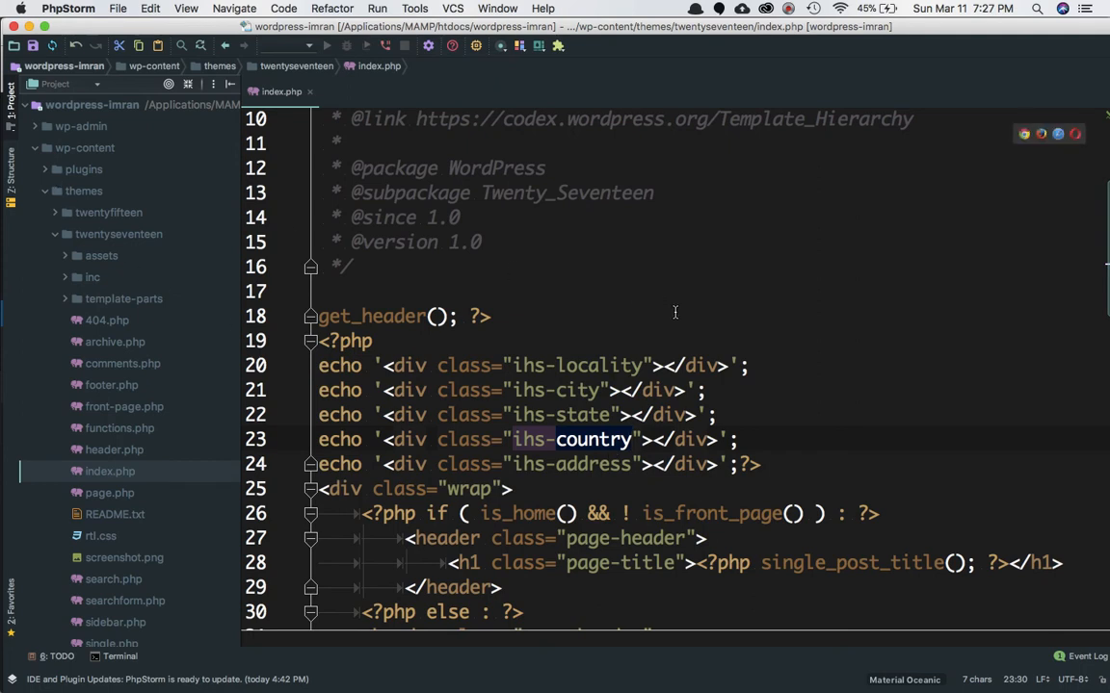
{"action": "mouse_move", "coordinate": [643, 308]}
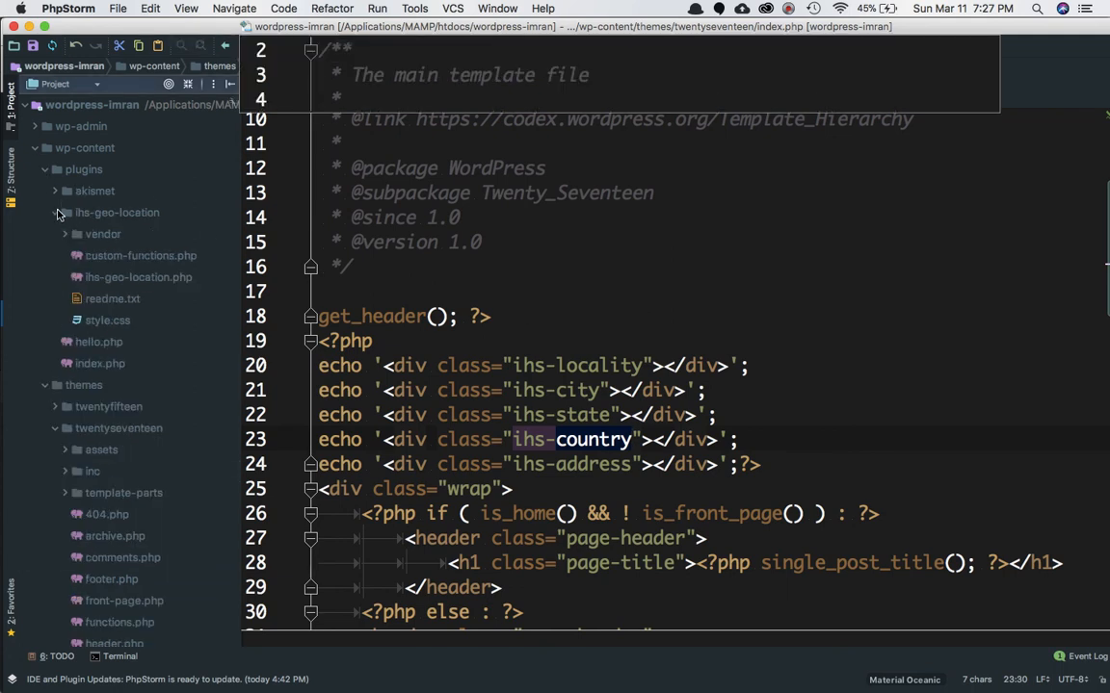
{"action": "left_click", "coordinate": [141, 254]}
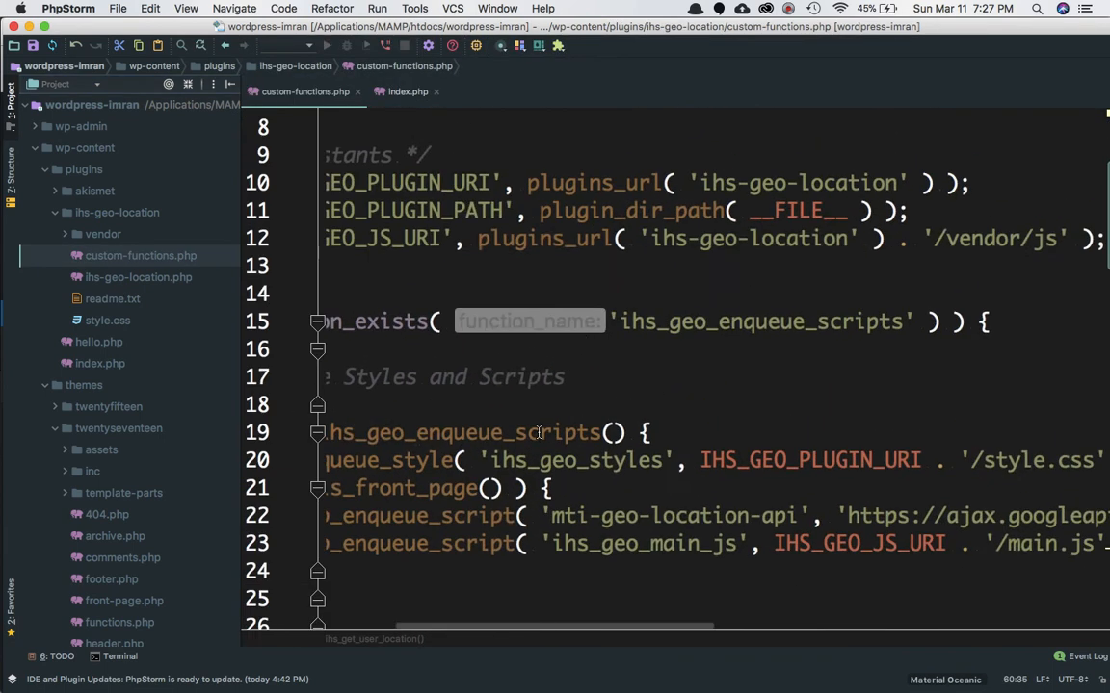
{"action": "scroll", "scroll_direction": "left", "scroll_amount": 3}
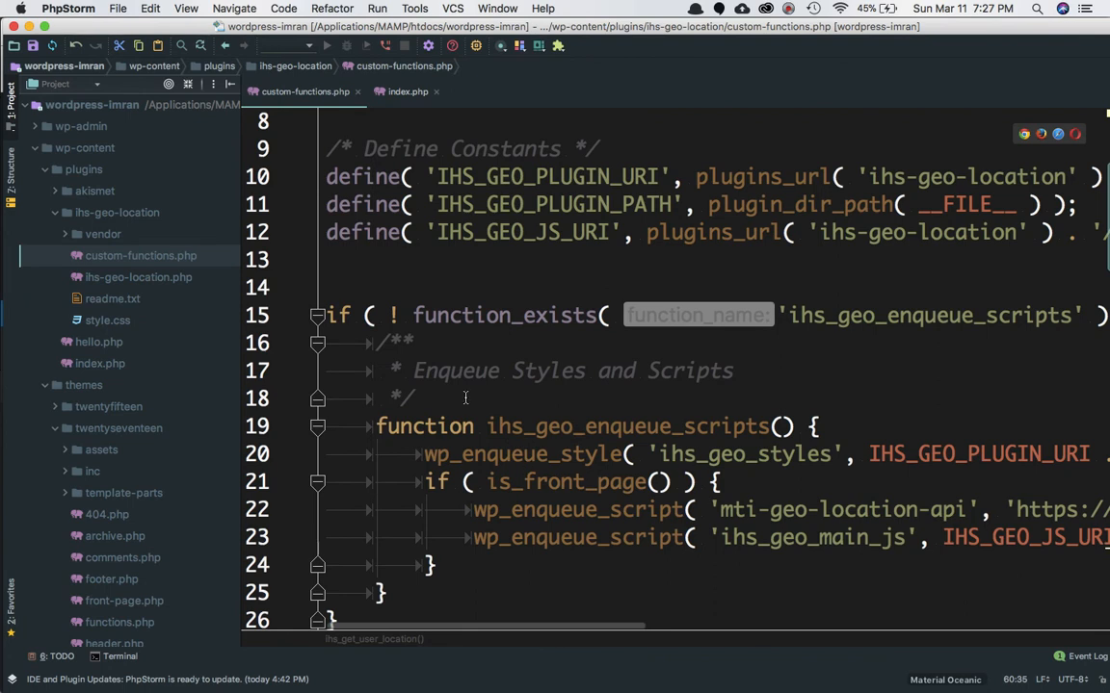
{"action": "mouse_move", "coordinate": [359, 106]}
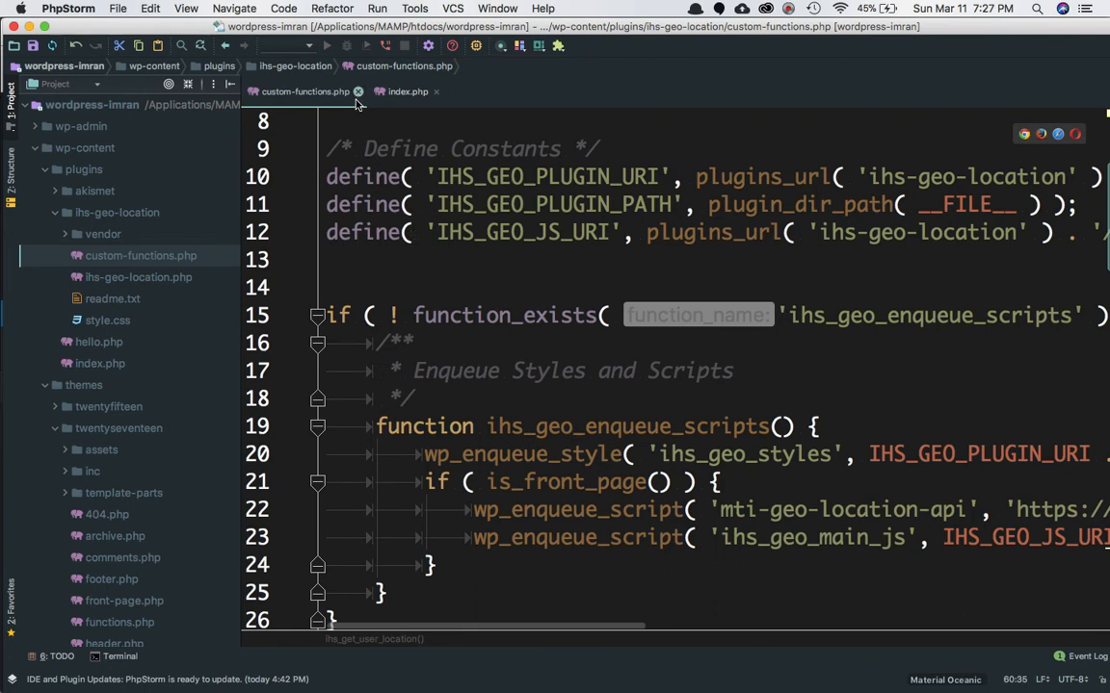
{"action": "left_click", "coordinate": [410, 92]}
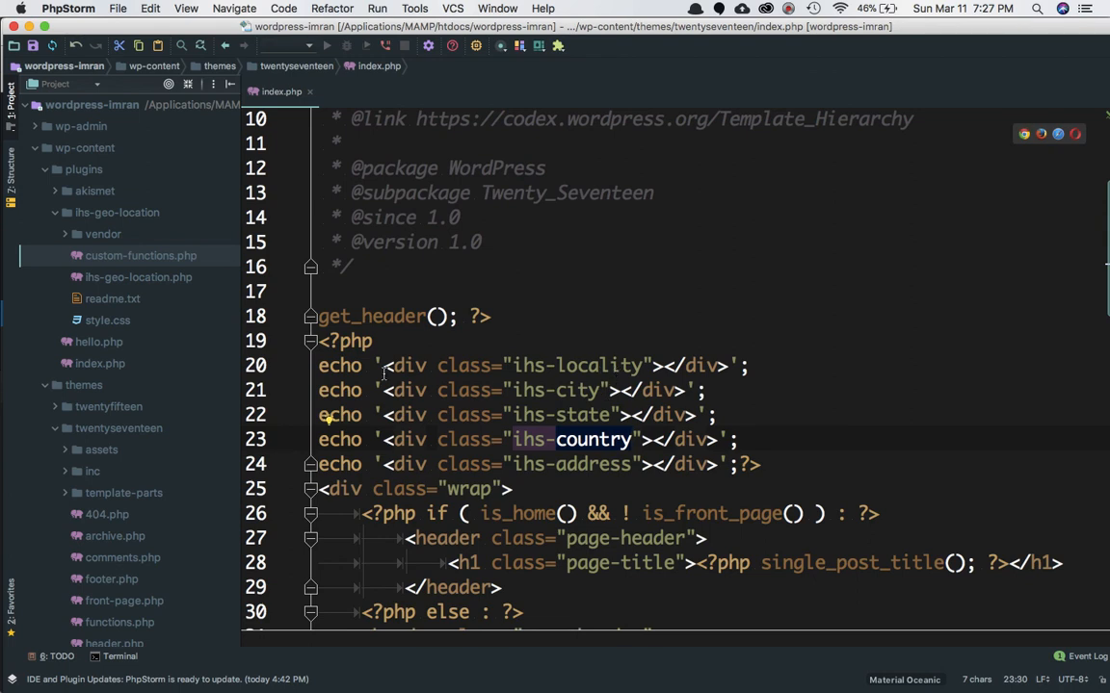
{"action": "mouse_move", "coordinate": [449, 663]}
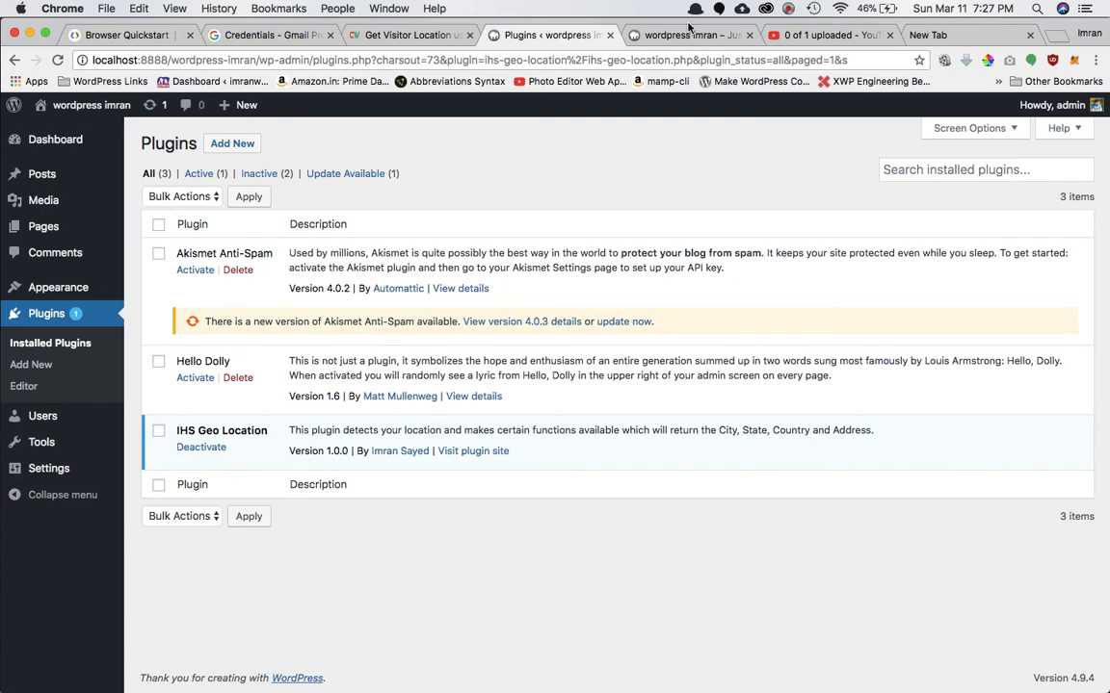
- Switch to the WordPress site's front page tab showing Pune, Maharashtra, India
{"action": "left_click", "coordinate": [689, 35]}
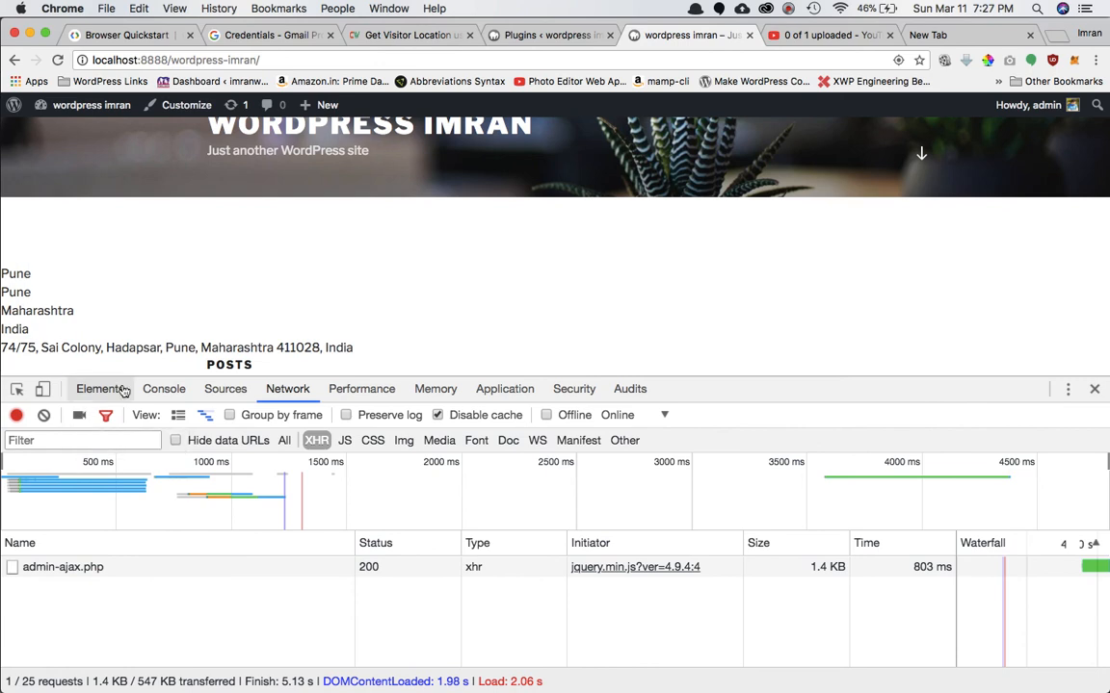
- Inspect the ihs-city and ihs-country divs holding Pune and India in Elements, then close DevTools
{"action": "left_click", "coordinate": [100, 389]}
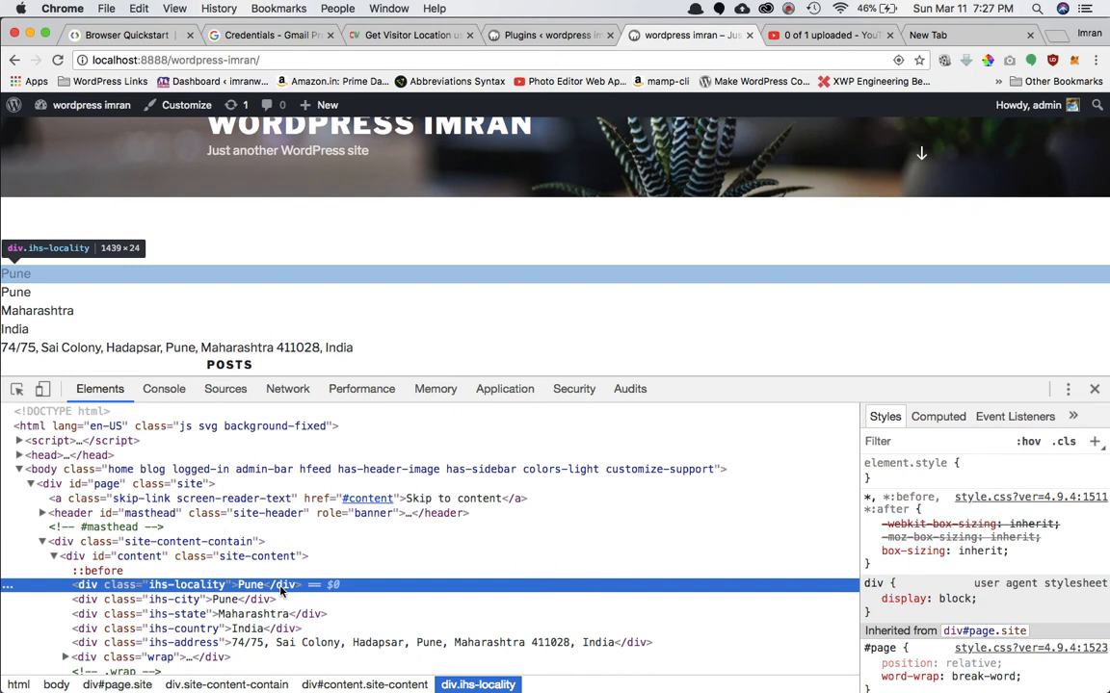
{"action": "left_click", "coordinate": [170, 597]}
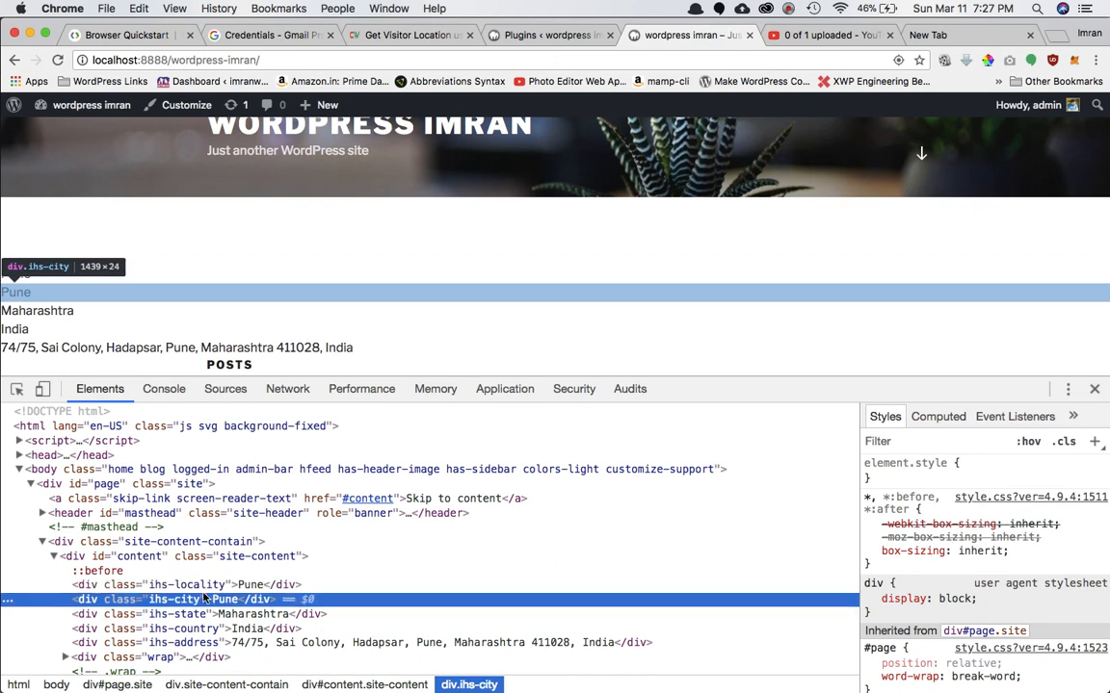
{"action": "left_click", "coordinate": [183, 647]}
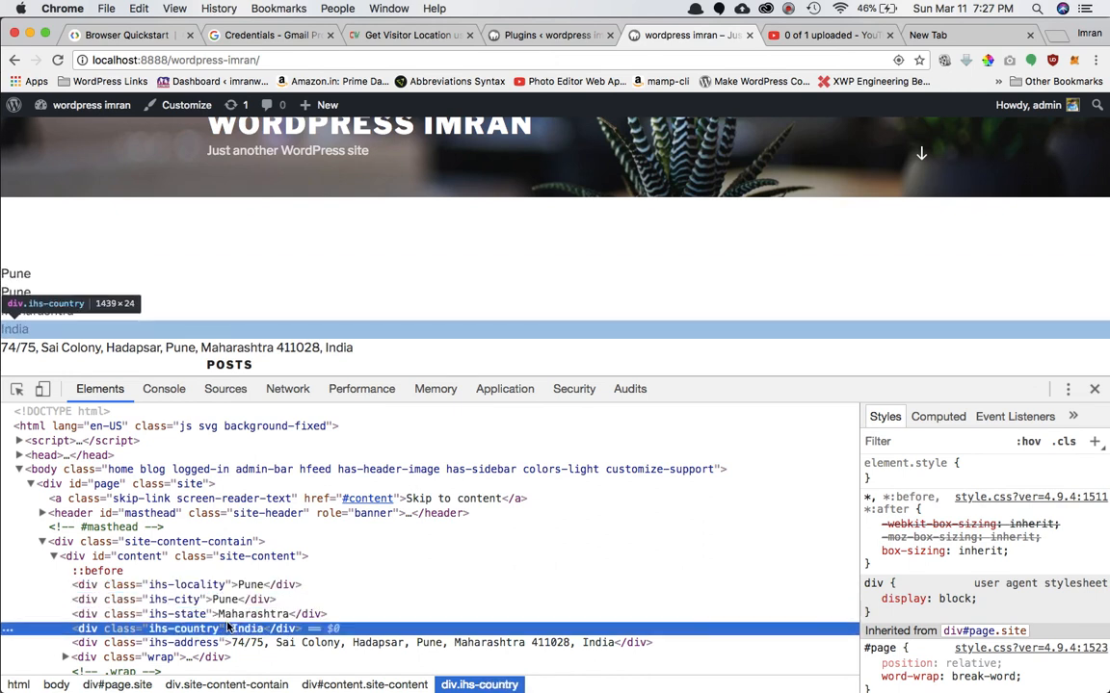
{"action": "left_click", "coordinate": [174, 643]}
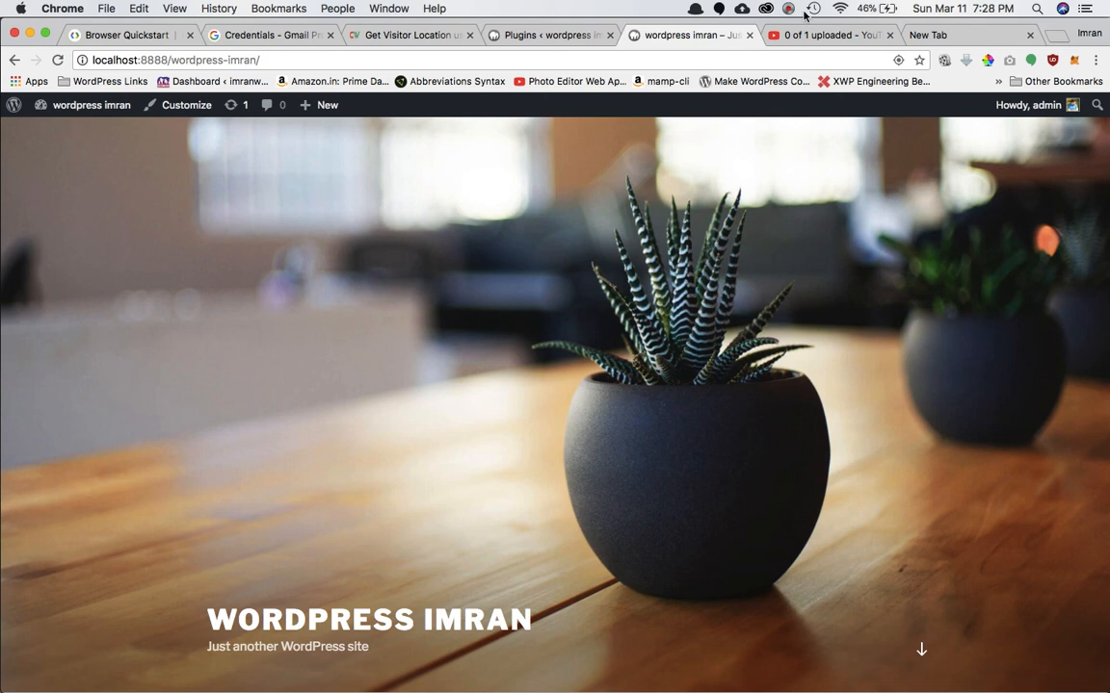
{"action": "left_click", "coordinate": [803, 8]}
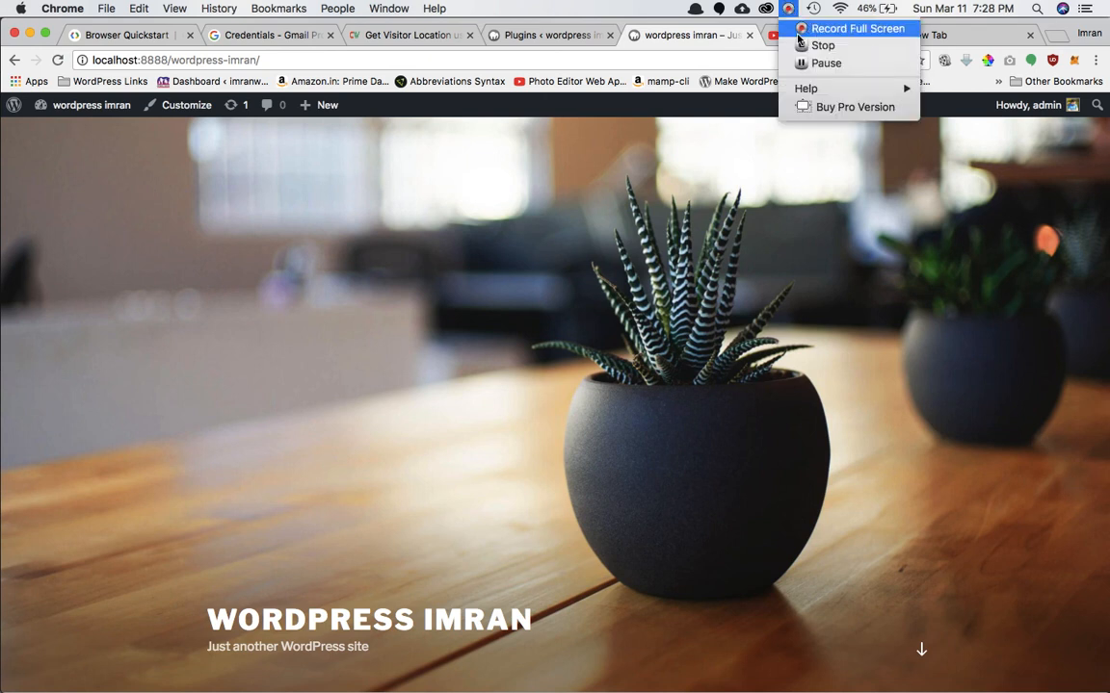